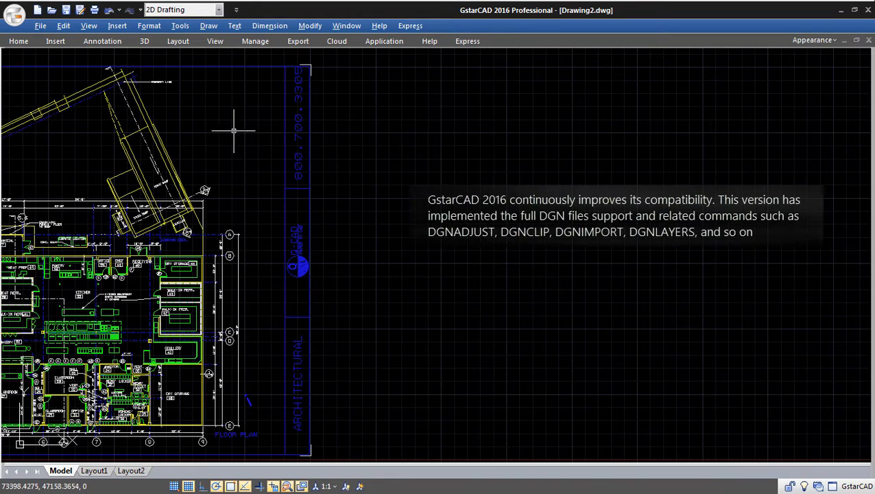
Start a DGN Underlay attach from the Insert tab and pick a .dgn file.
{"action": "type", "text": "DGN"}
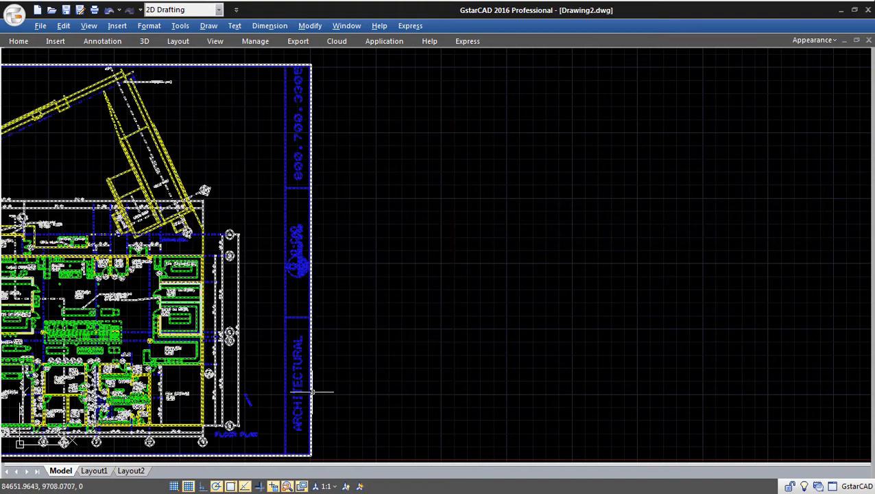
{"action": "left_click", "coordinate": [55, 40]}
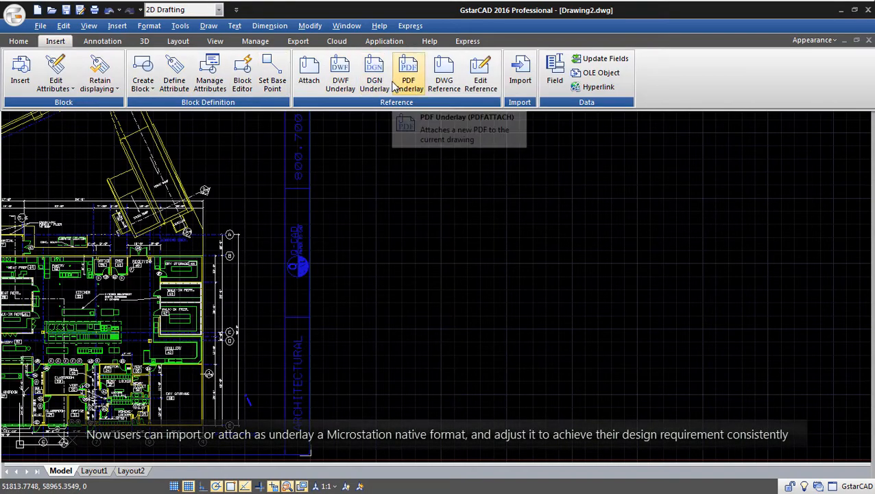
{"action": "left_click", "coordinate": [374, 72]}
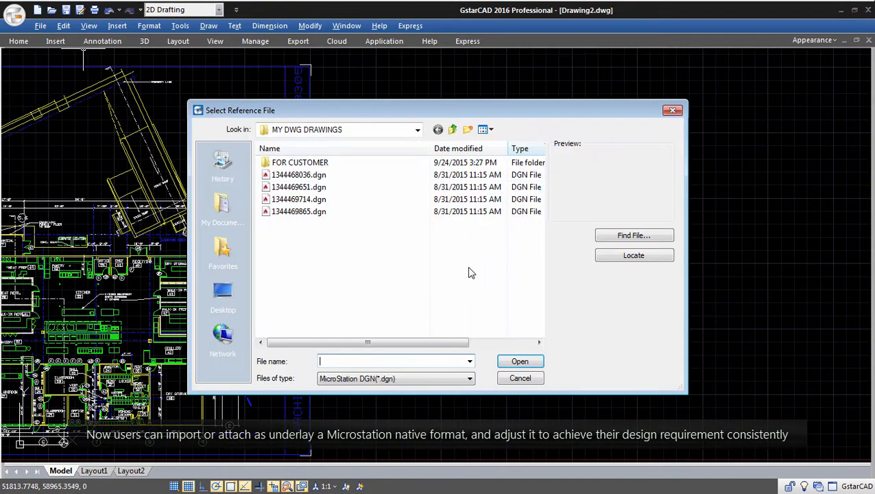
{"action": "left_click", "coordinate": [520, 377]}
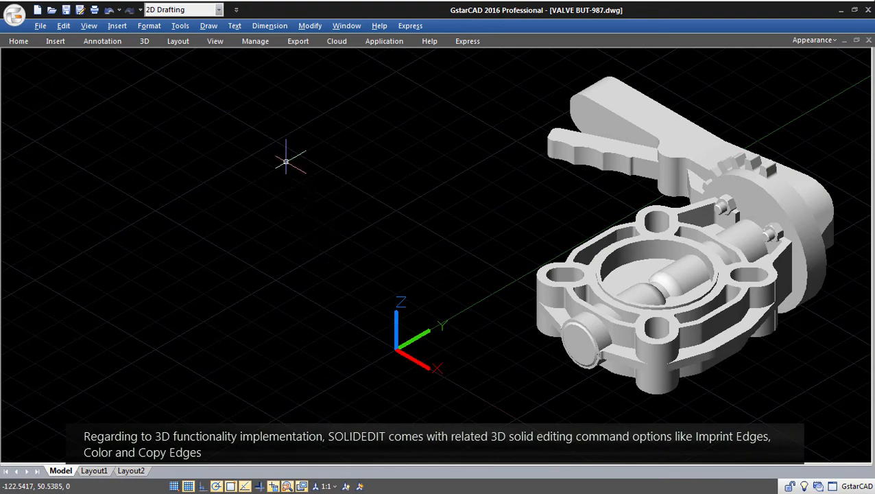
Open the Modify menu over the valve model to find the Solid Editing commands.
{"action": "left_click", "coordinate": [310, 25]}
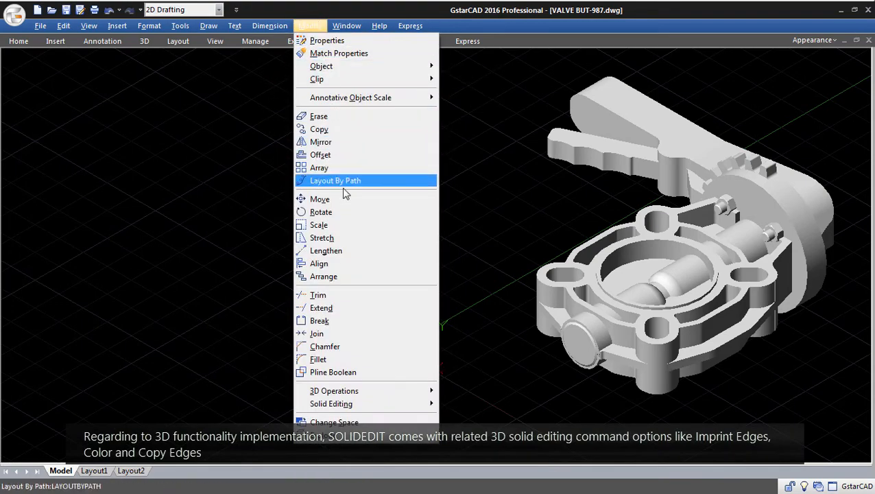
{"action": "mouse_move", "coordinate": [331, 403]}
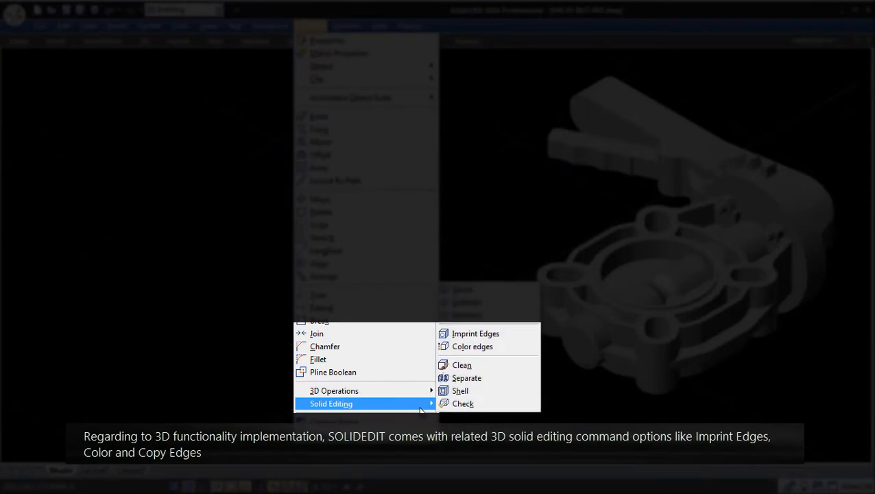
{"action": "mouse_move", "coordinate": [472, 346]}
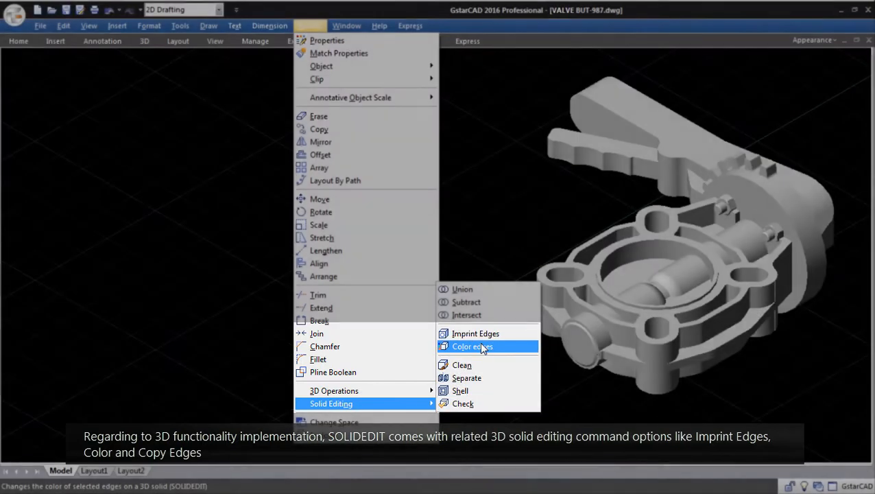
Run SOLIDEDIT and choose Body to show Imprint, Separate, Shell, Clean and Check.
{"action": "left_click", "coordinate": [471, 346]}
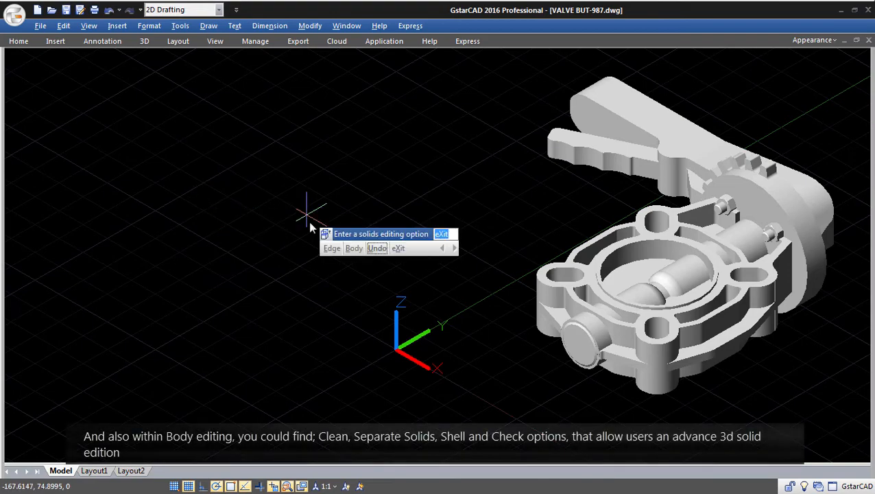
{"action": "left_click", "coordinate": [354, 247]}
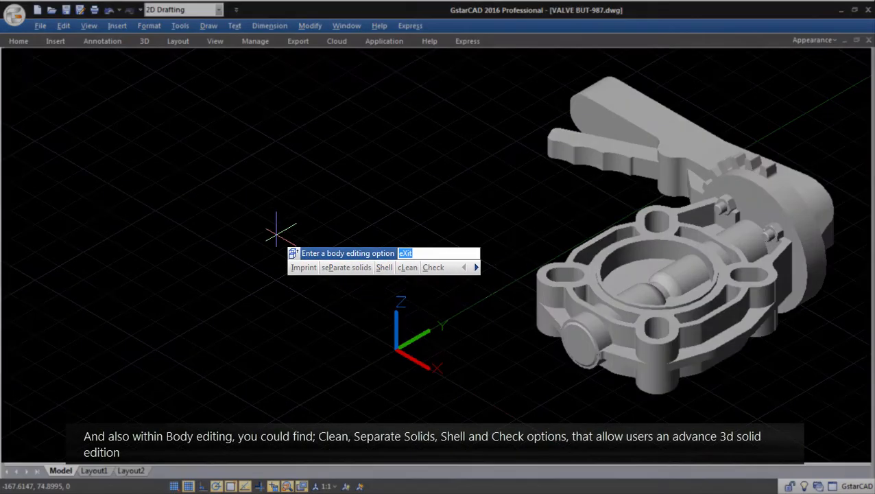